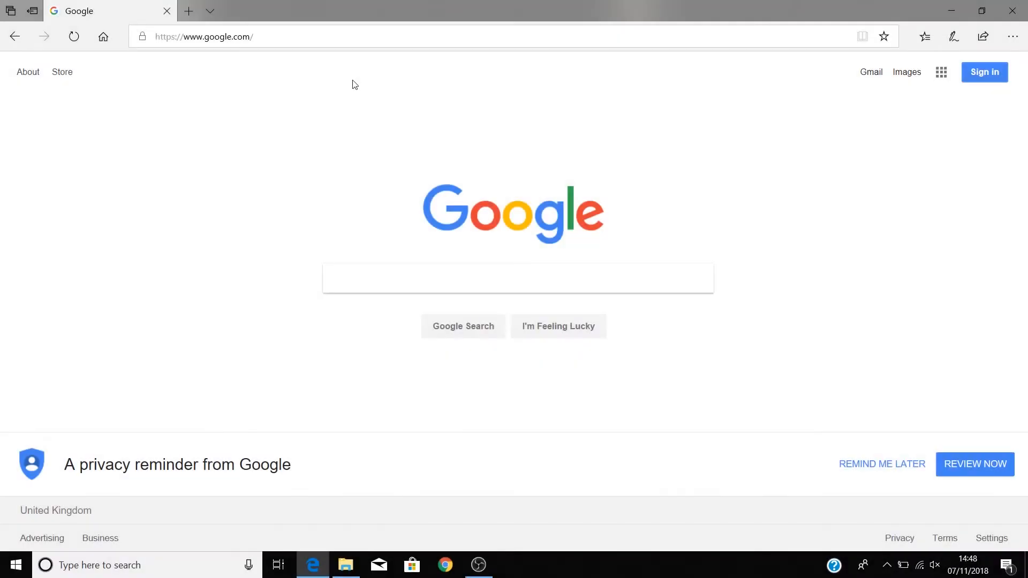
# Load focusrite.com and open the Focusrite customer login page in a new tab
pyautogui.click(204, 36)
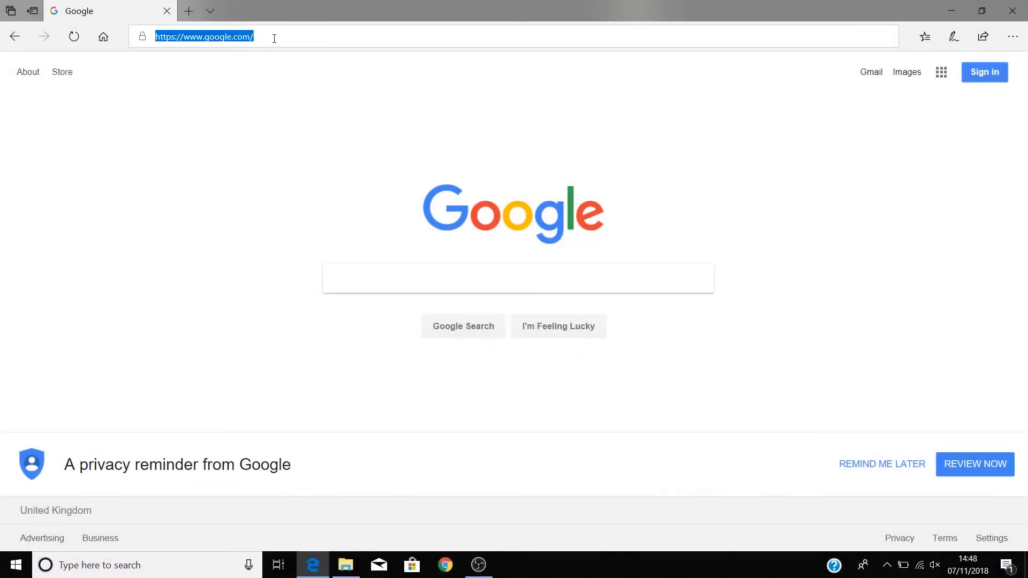
pyautogui.write('focusrite.com')
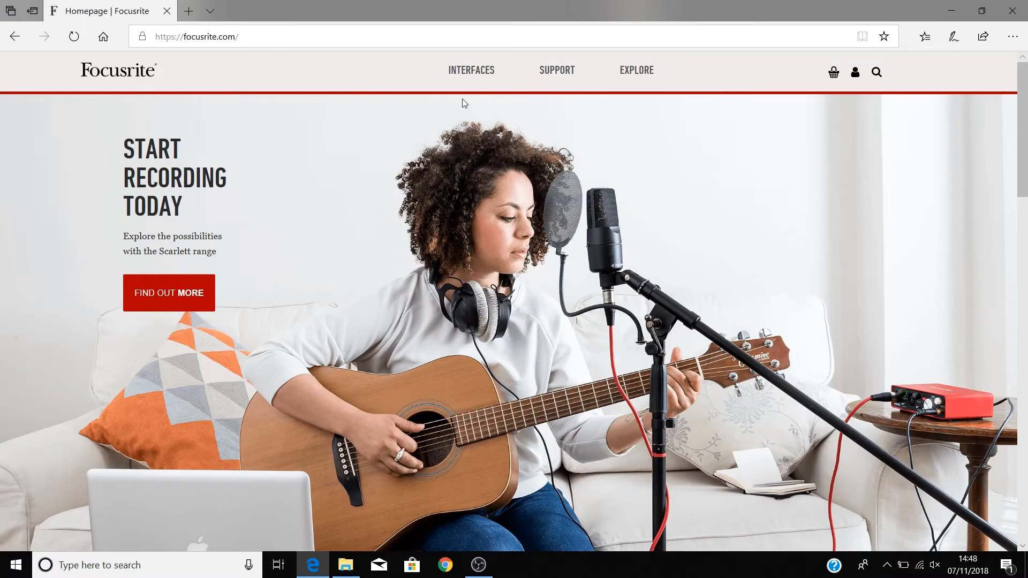
pyautogui.moveTo(856, 72)
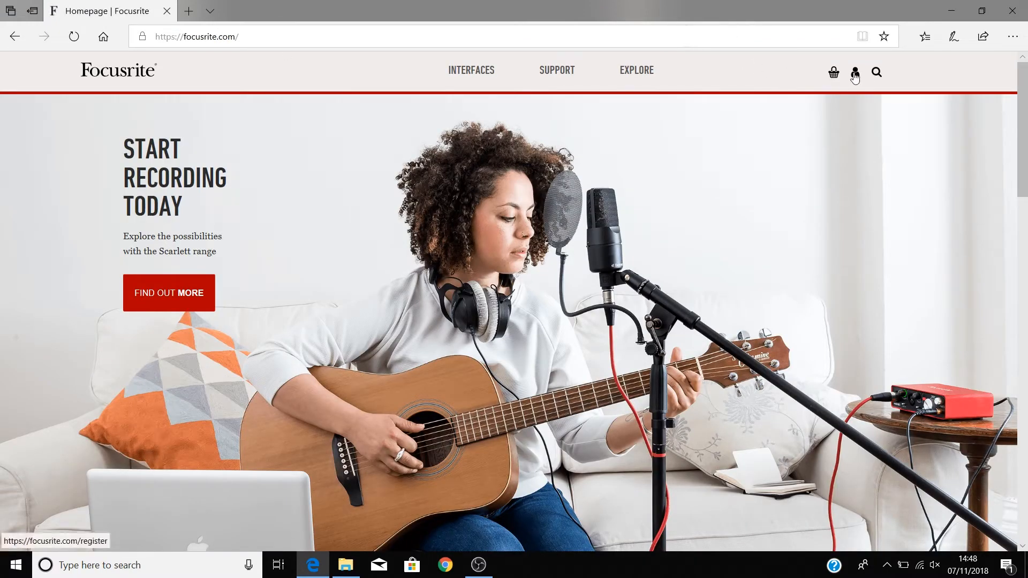
pyautogui.click(855, 73)
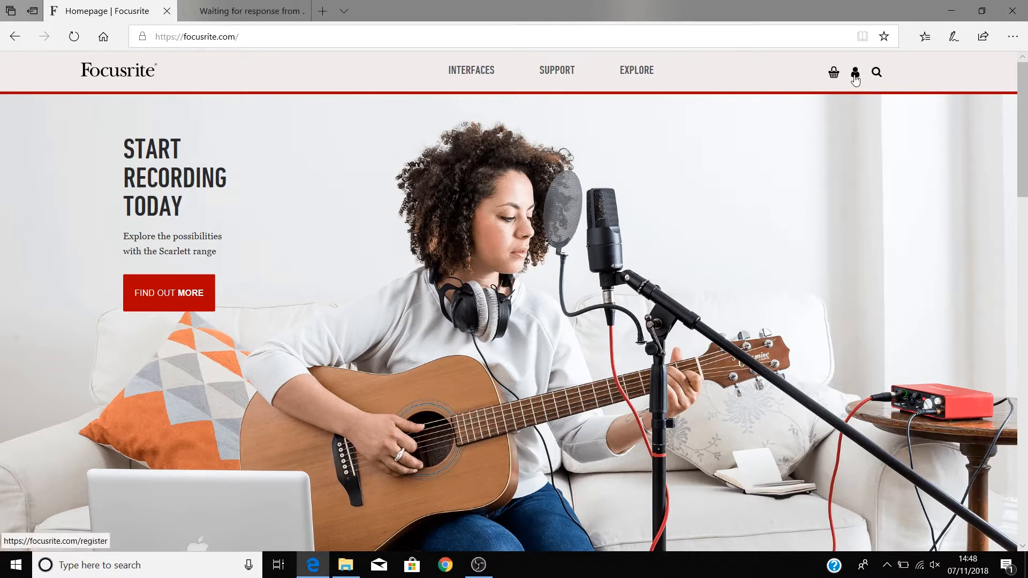
pyautogui.click(855, 73)
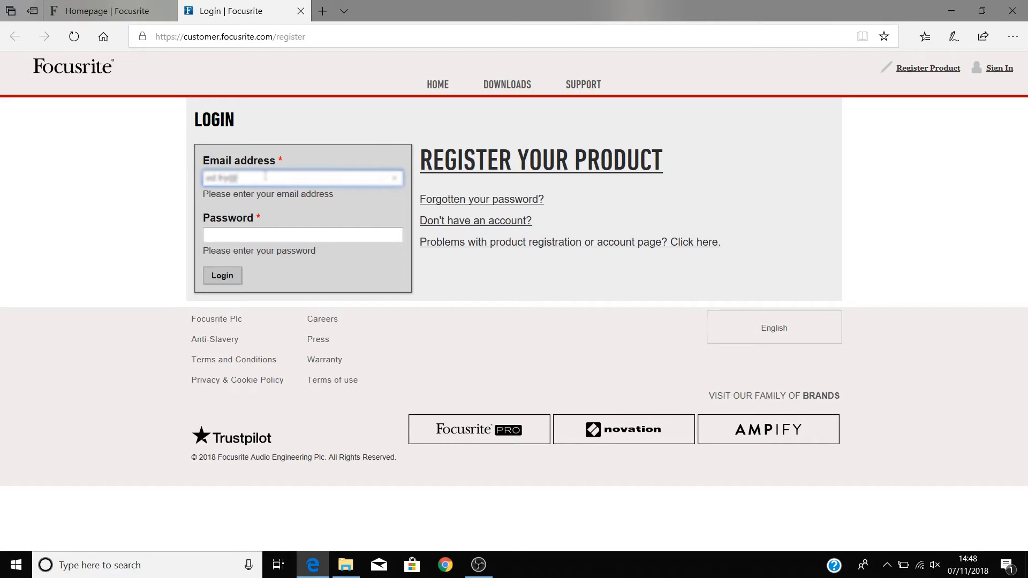
# Begin entering the account email address on the Focusrite login form
pyautogui.click(302, 234)
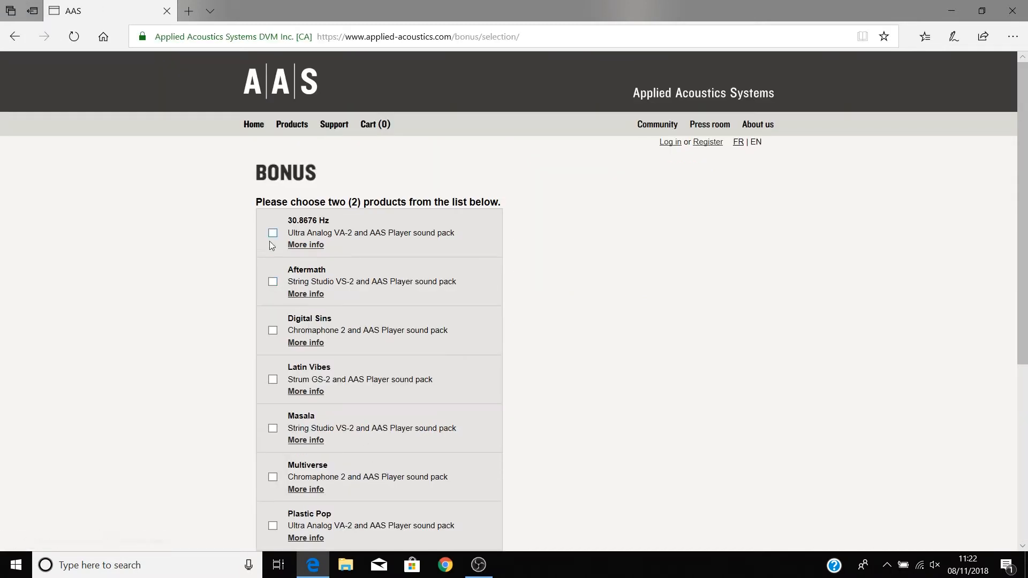
# Pick the 30.8676 Hz sound pack and claim the bonus packs
pyautogui.click(272, 232)
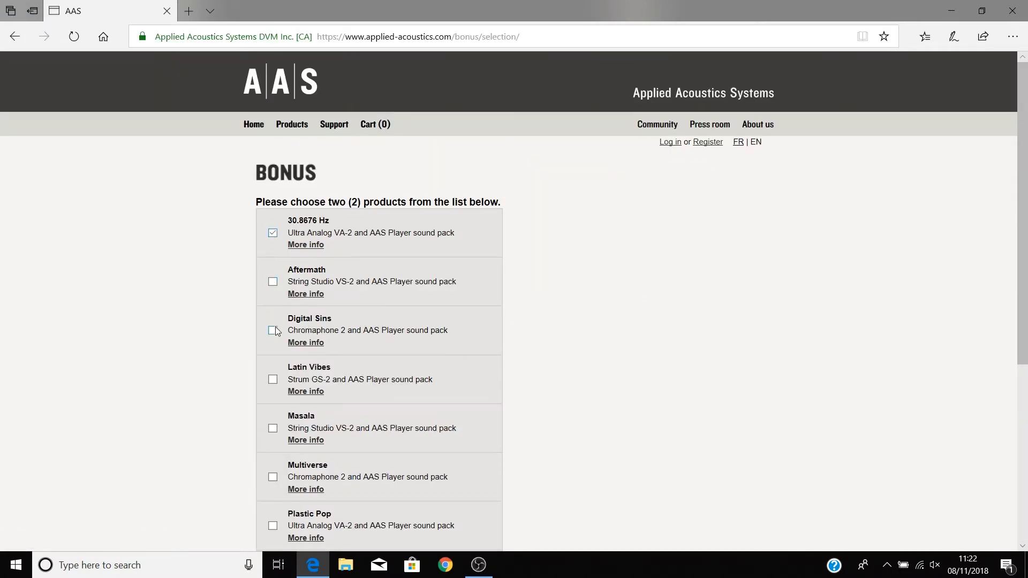
pyautogui.scroll(-3)
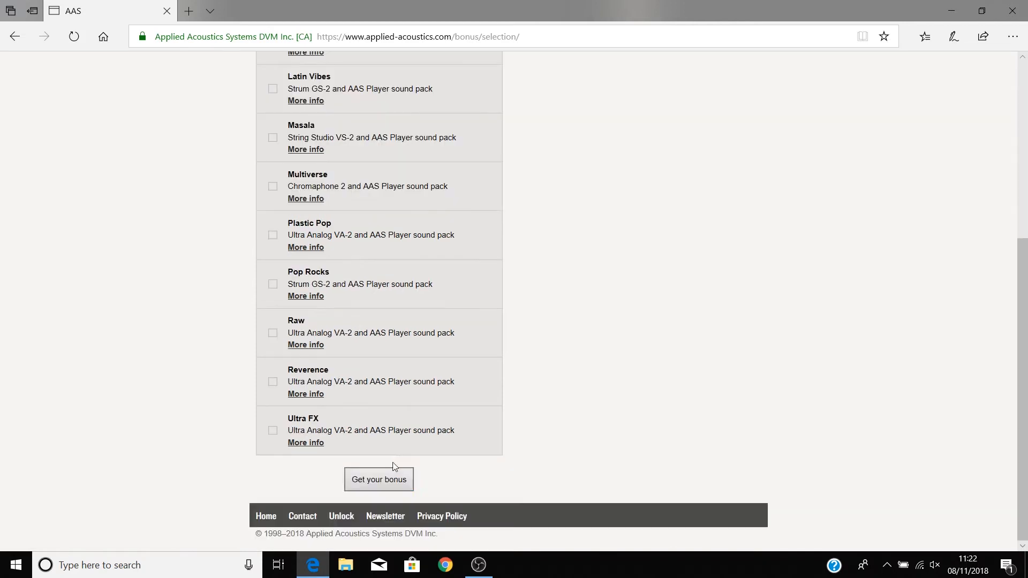
pyautogui.click(378, 480)
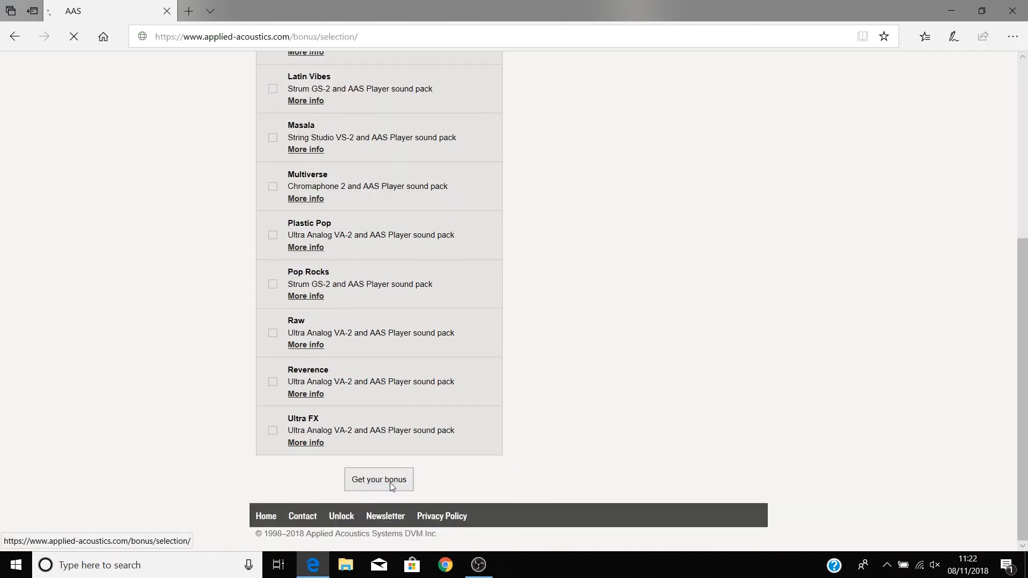
pyautogui.click(379, 480)
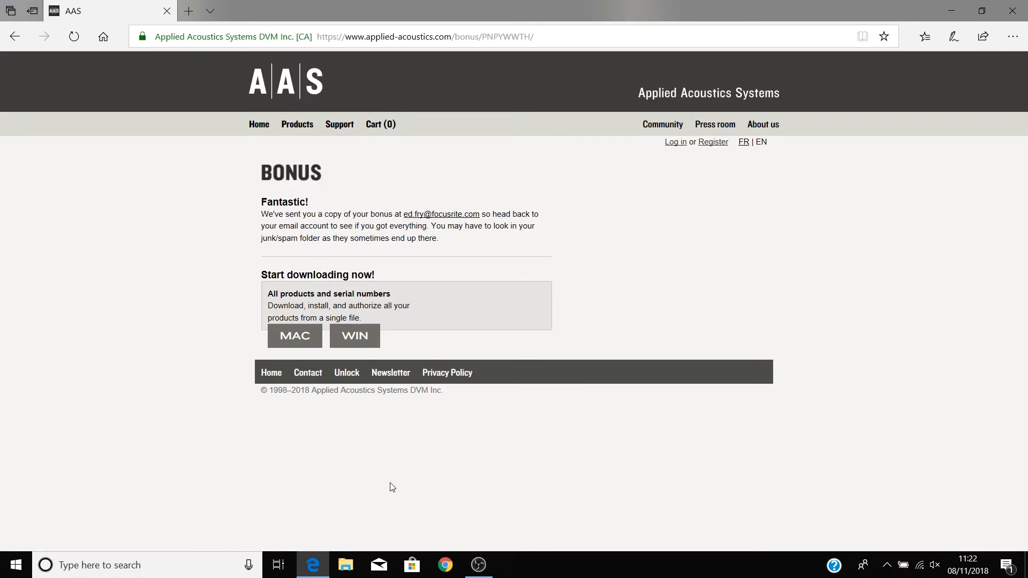
# Download and save the Windows installer zip, open it, and launch Setup
pyautogui.click(354, 336)
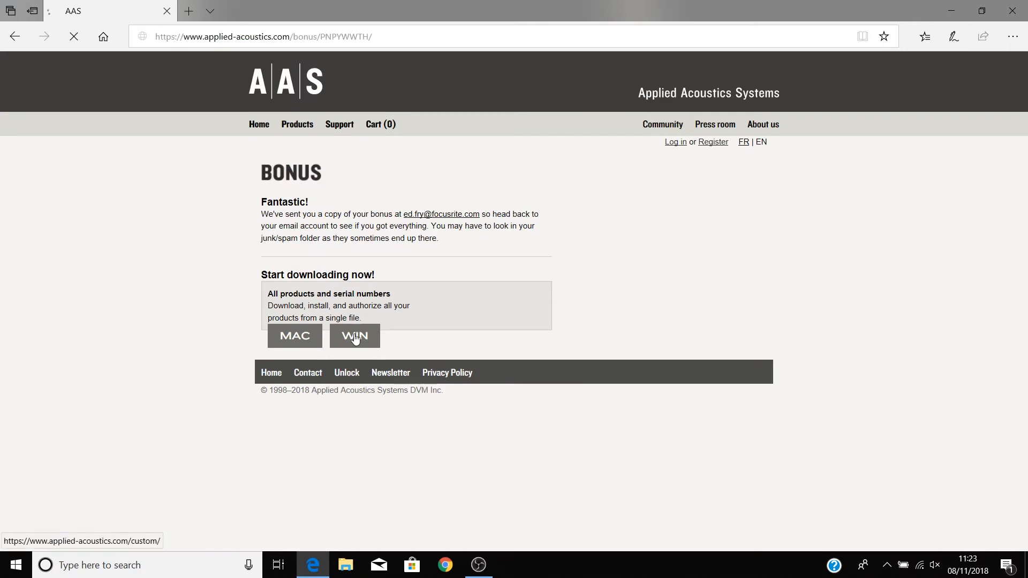
pyautogui.click(354, 336)
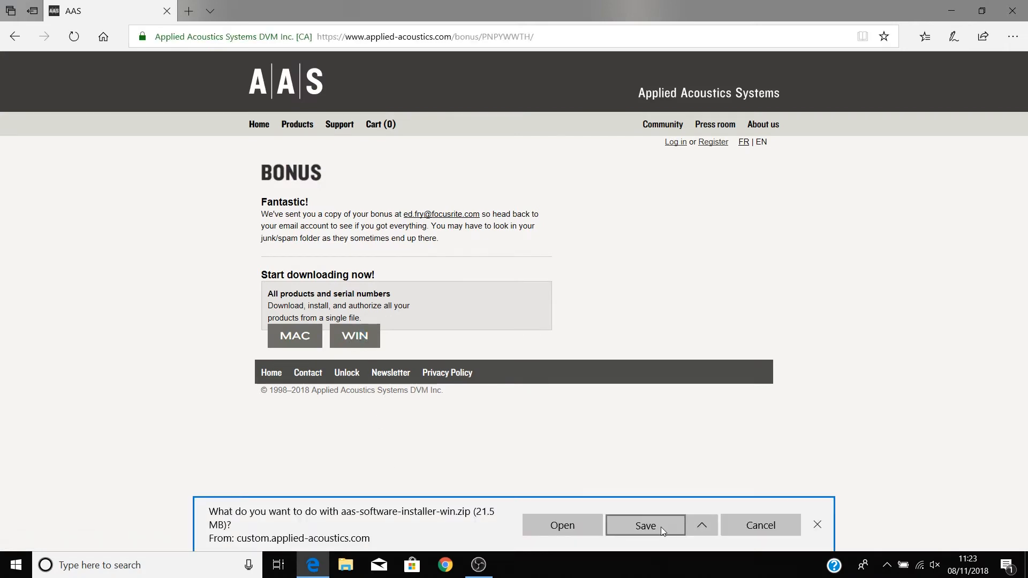
pyautogui.click(643, 525)
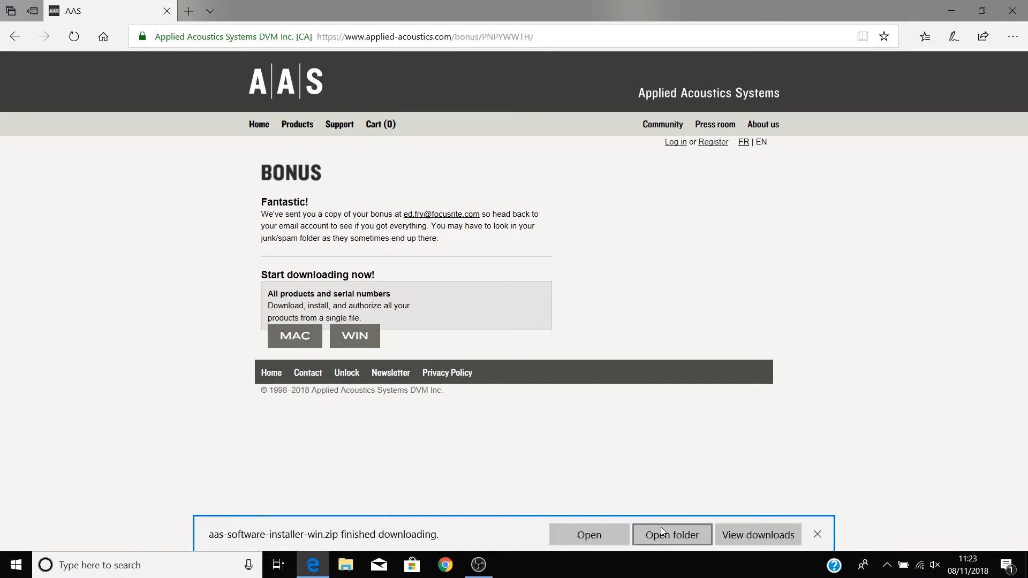
pyautogui.click(671, 535)
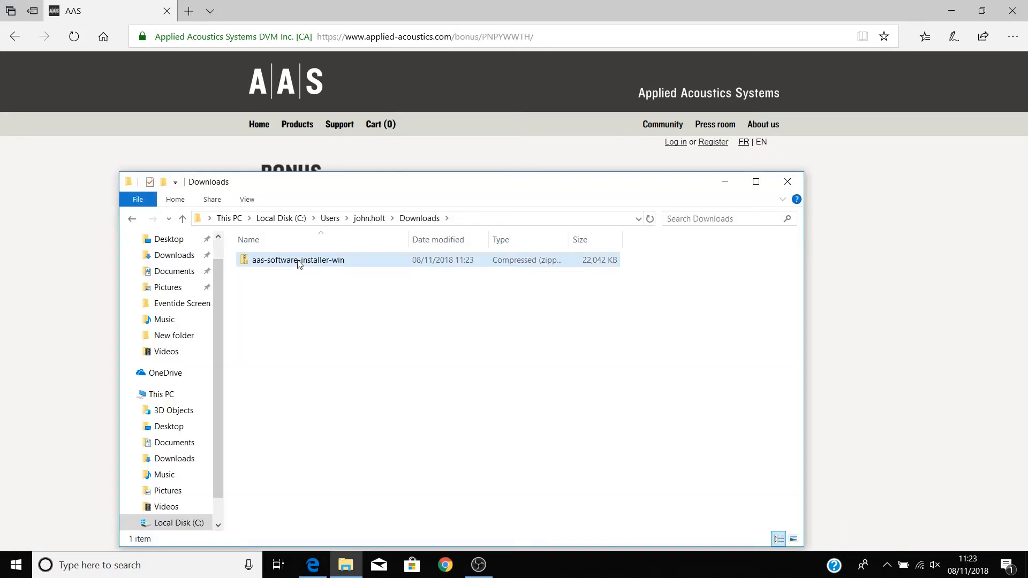
pyautogui.rightClick(298, 259)
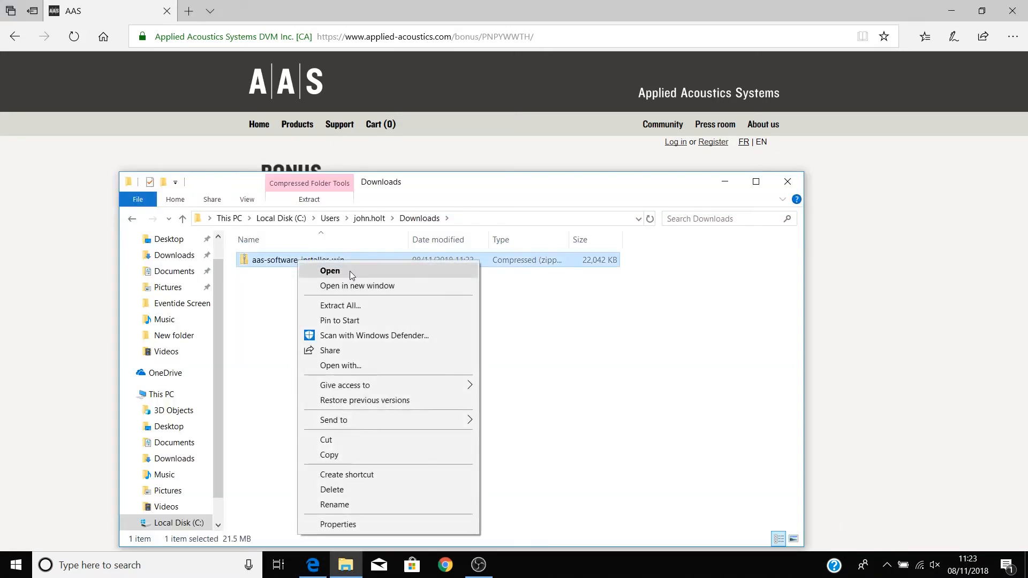
pyautogui.click(329, 270)
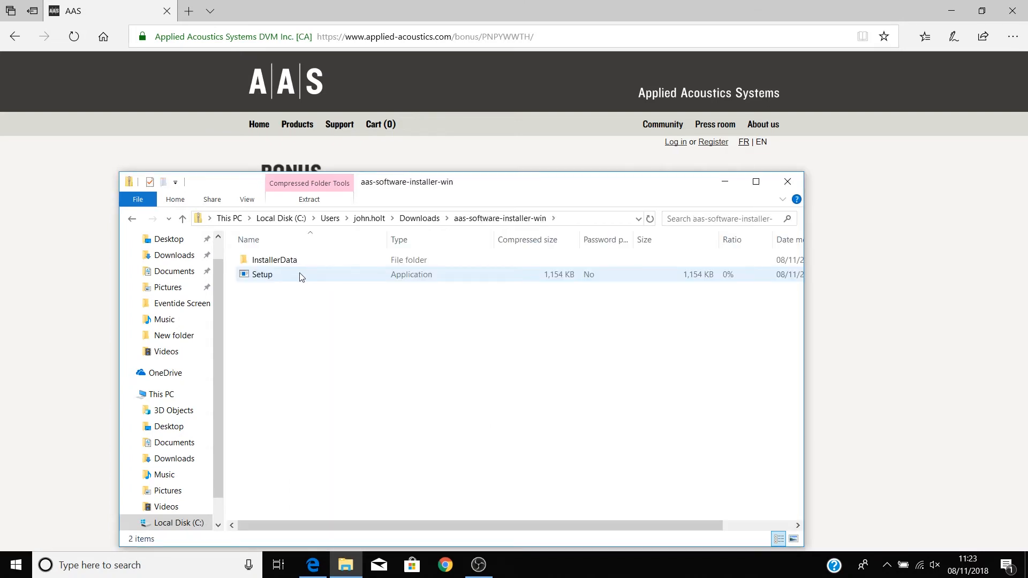
pyautogui.doubleClick(262, 275)
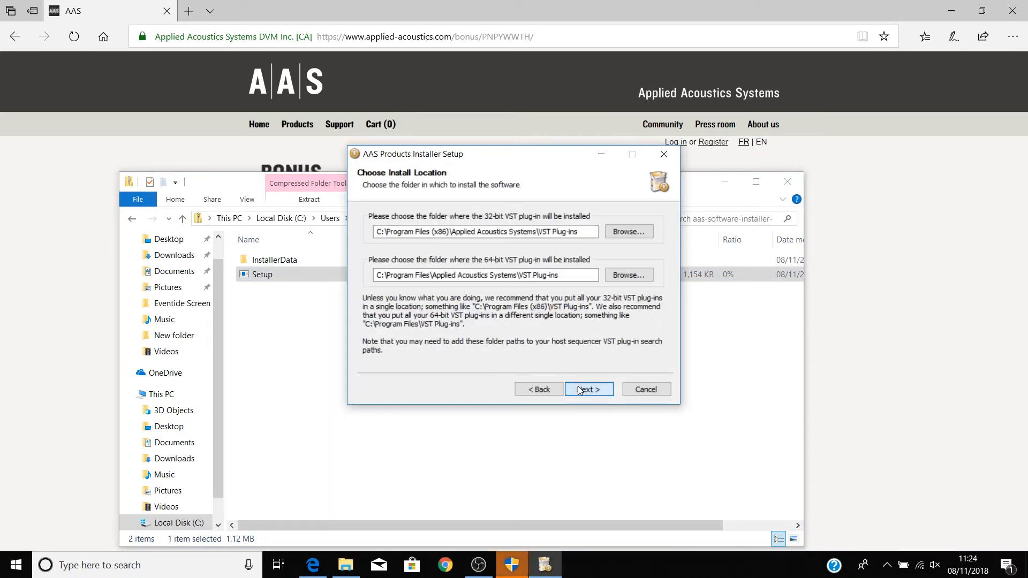
# Install AAS plug-ins to the default 32-bit and 64-bit VST folders, then close the installer
pyautogui.click(587, 389)
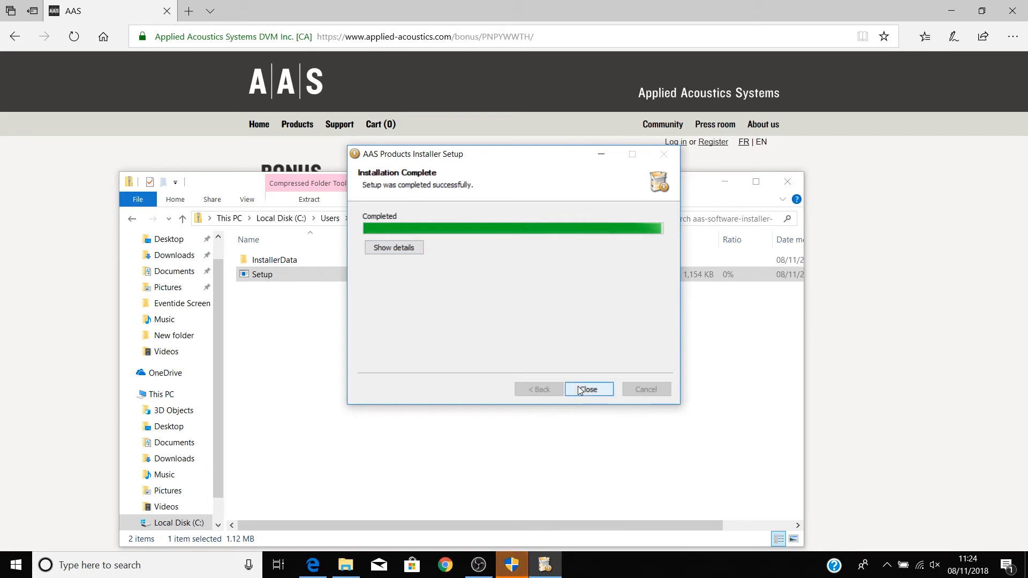
pyautogui.click(588, 389)
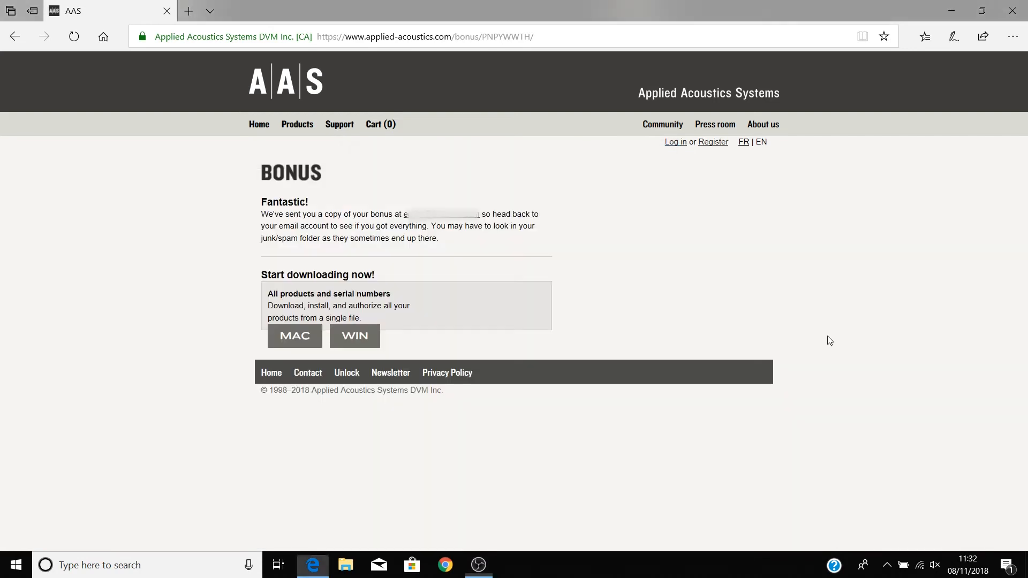
pyautogui.moveTo(199, 522)
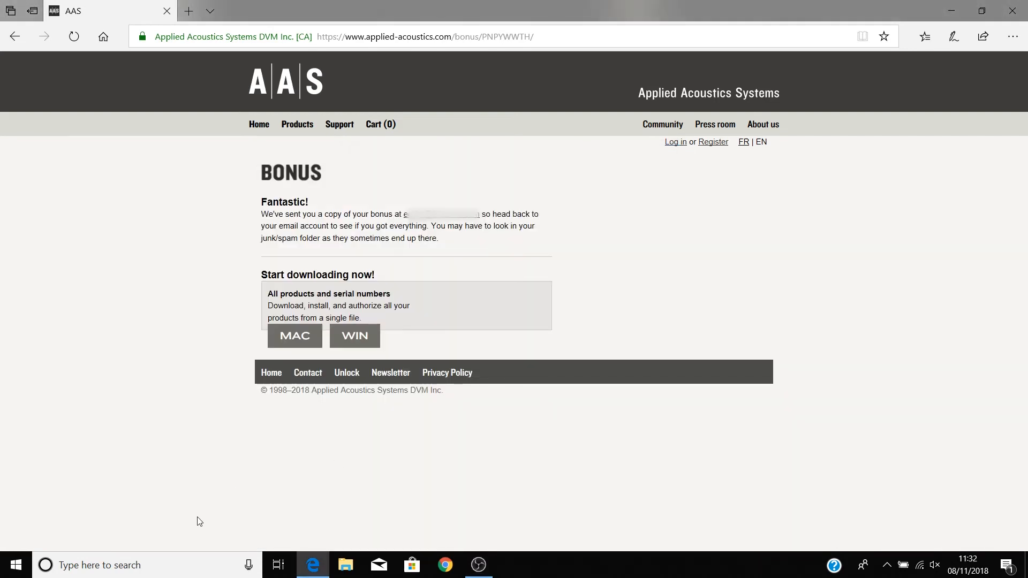
# Search 'abl' in the taskbar and launch Ableton Live 10 Lite
pyautogui.write('abl')
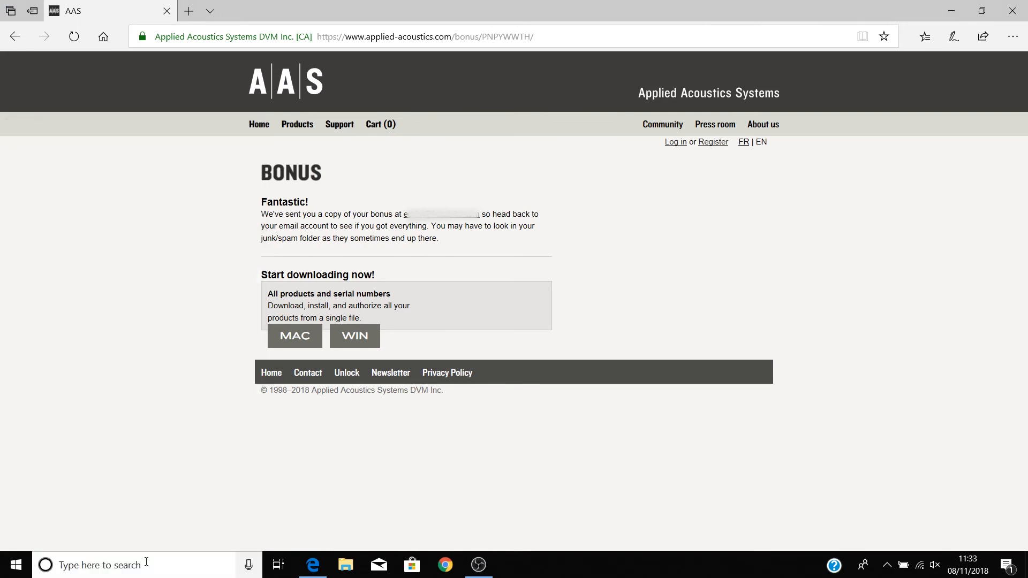
pyautogui.click(511, 565)
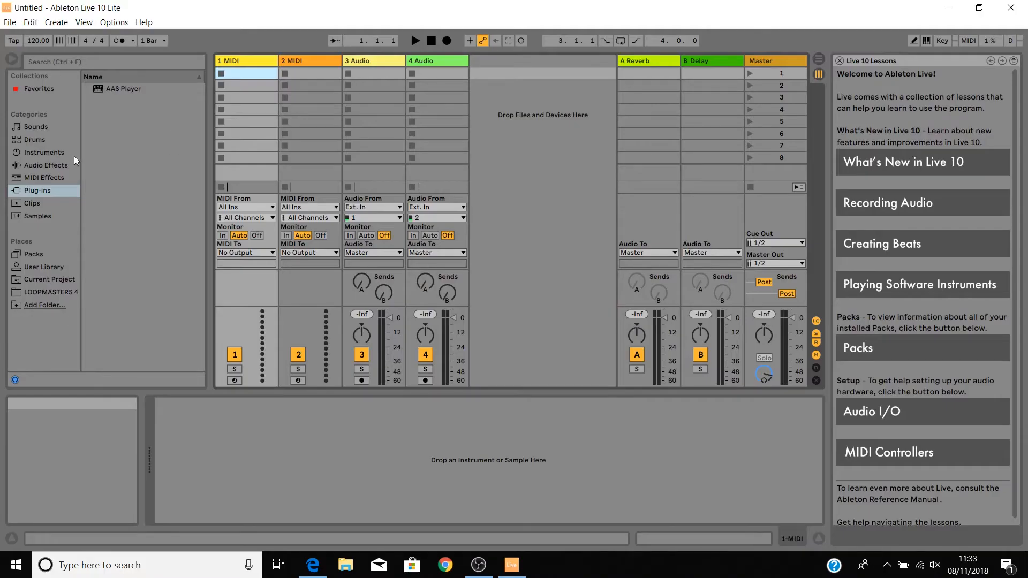
pyautogui.moveTo(124, 89)
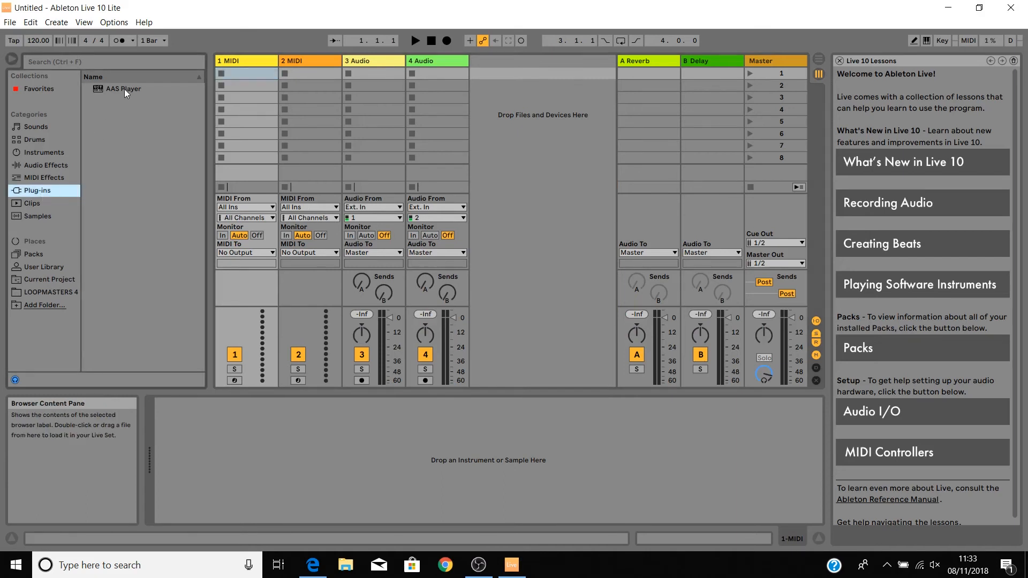
# Load AAS Player onto a MIDI track and switch to the 2 - Digital Sins bank
pyautogui.doubleClick(123, 89)
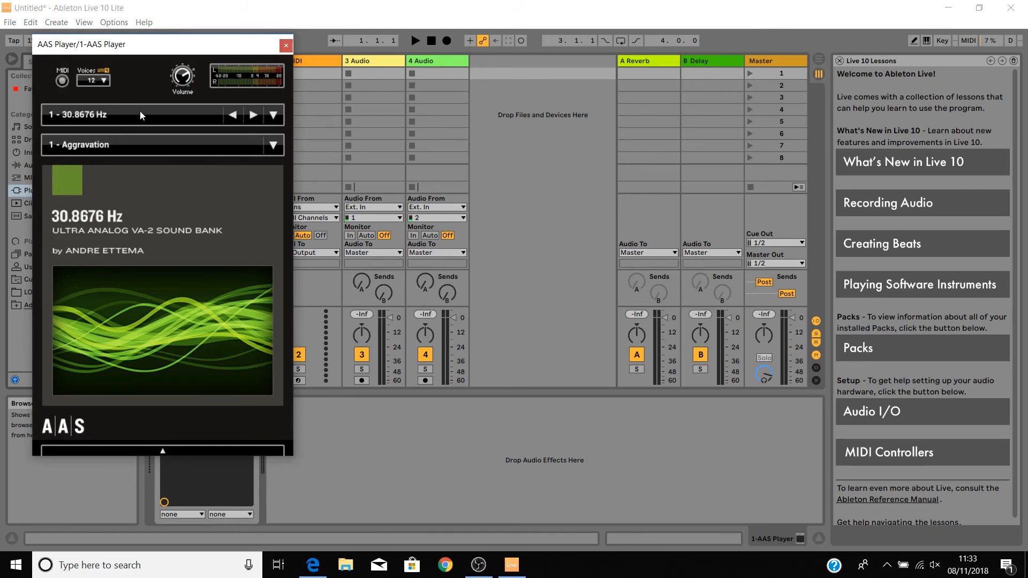
pyautogui.click(273, 145)
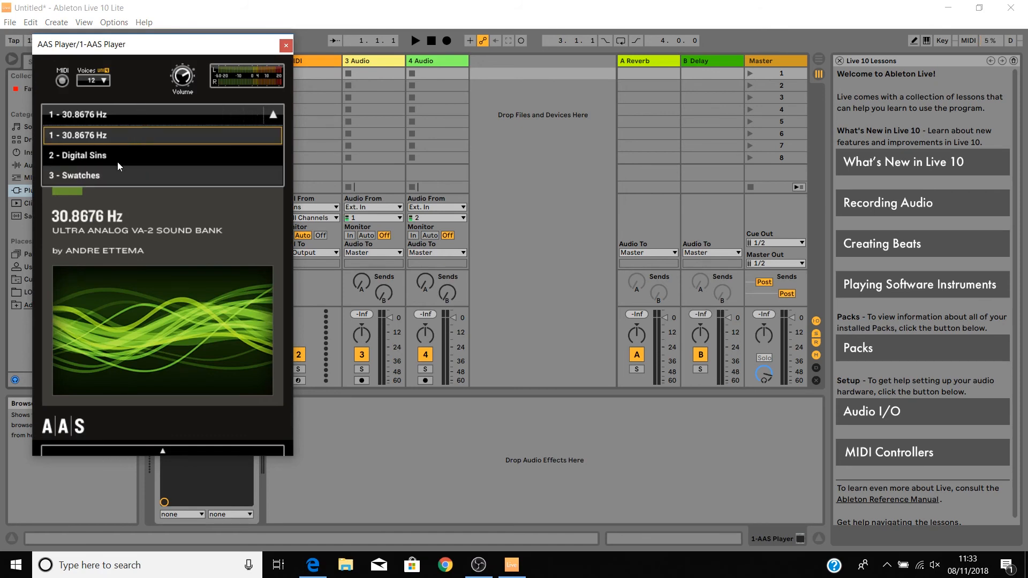
pyautogui.click(78, 155)
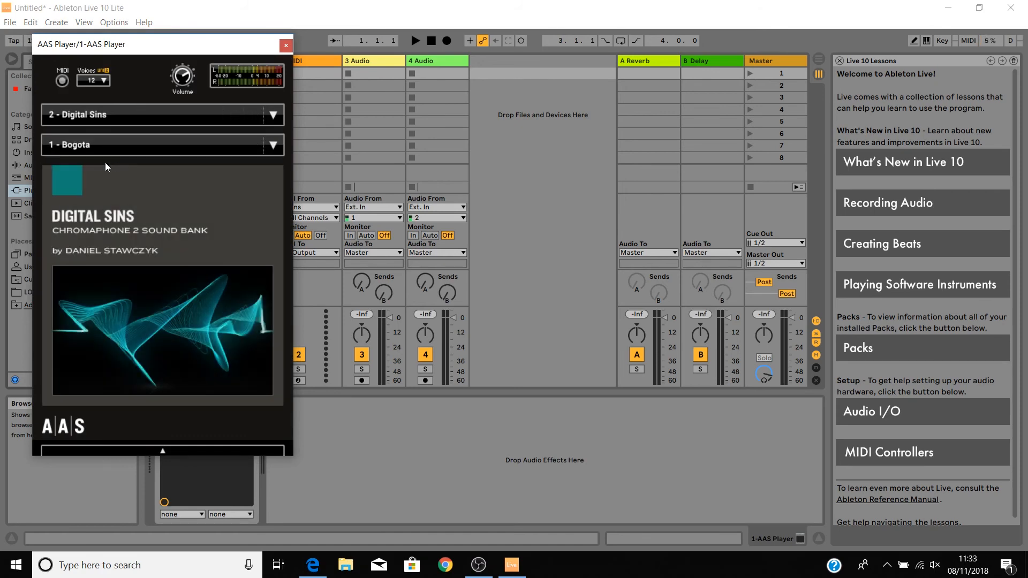